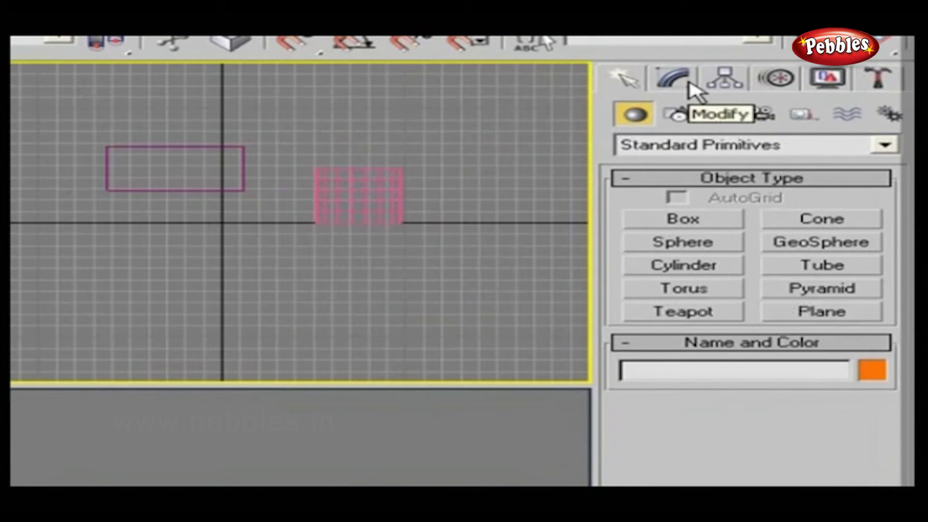
mouse_move(723, 80)
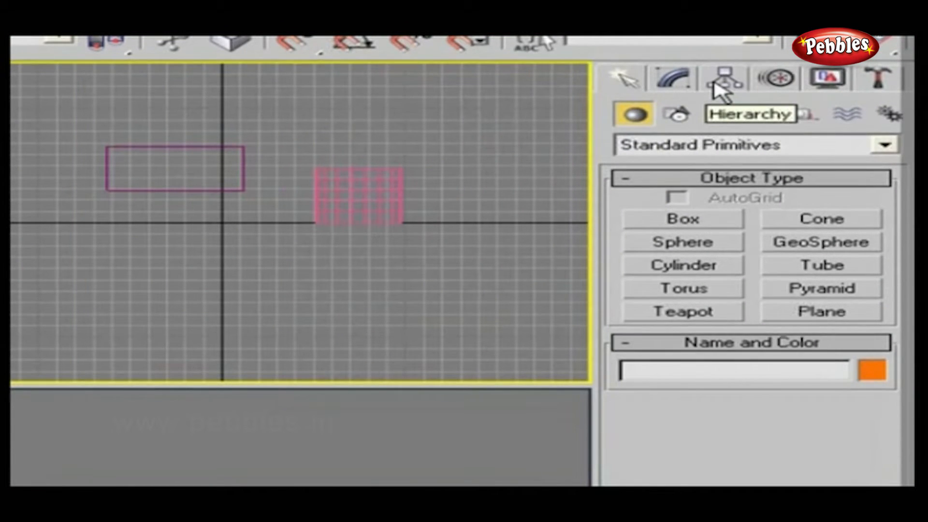
Open the Hierarchy tab of the Command Panel to show the Pivot rollouts.
click(721, 78)
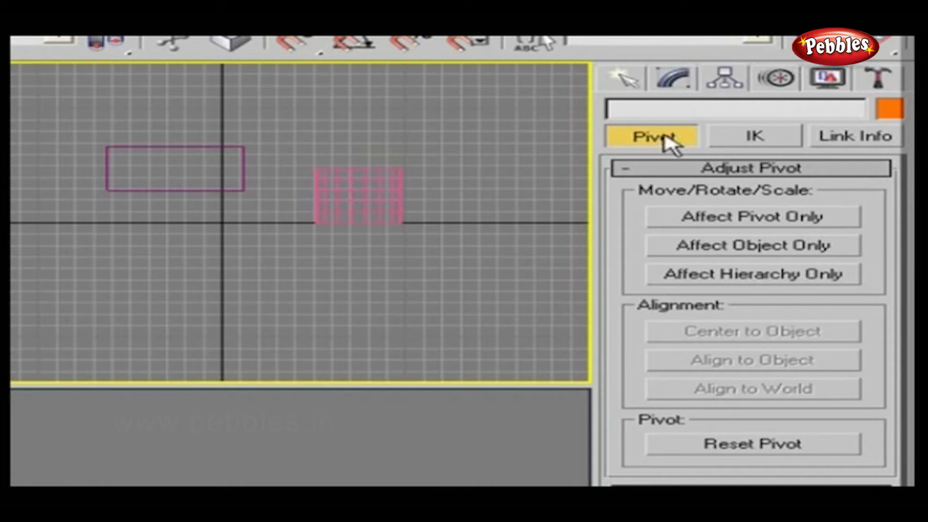
mouse_move(793, 201)
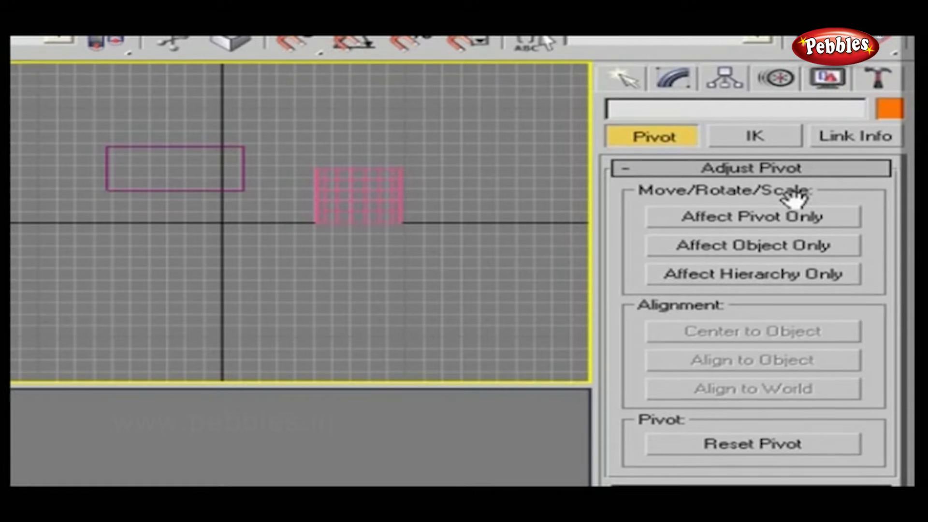
mouse_move(816, 218)
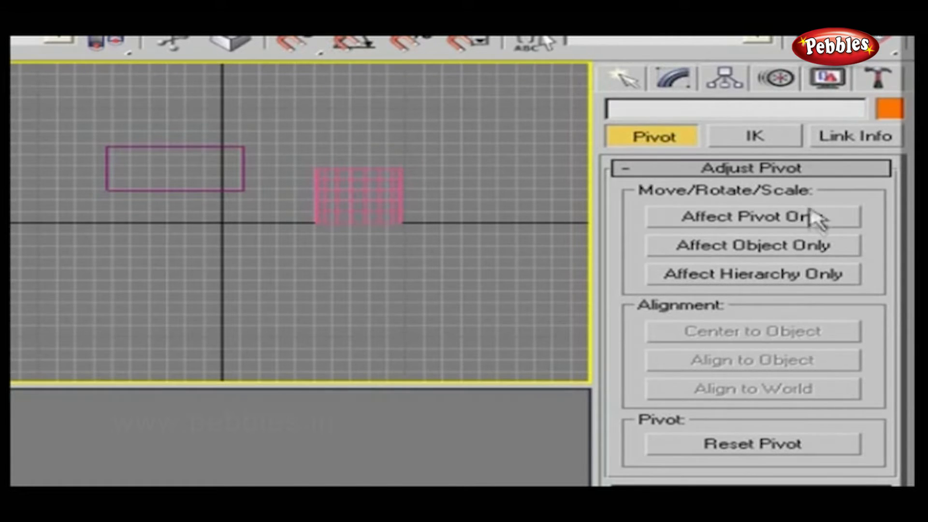
mouse_move(796, 287)
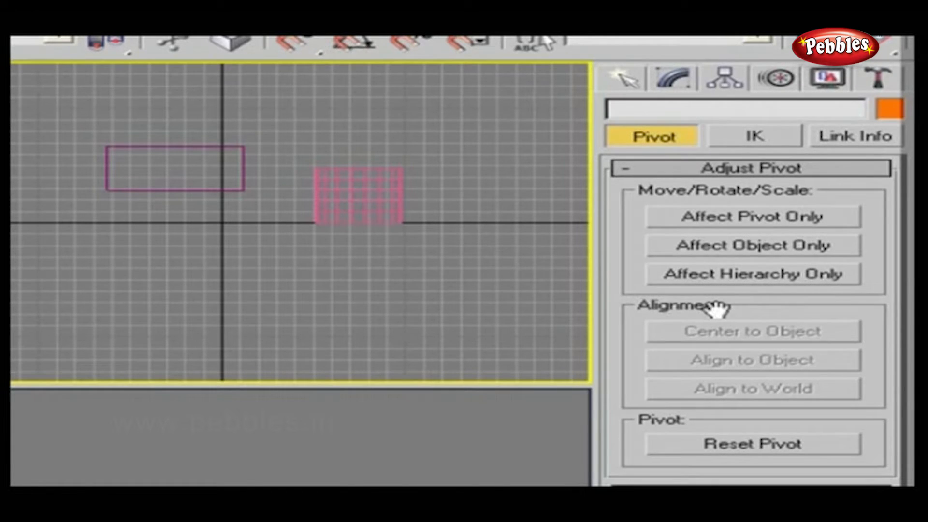
mouse_move(725, 393)
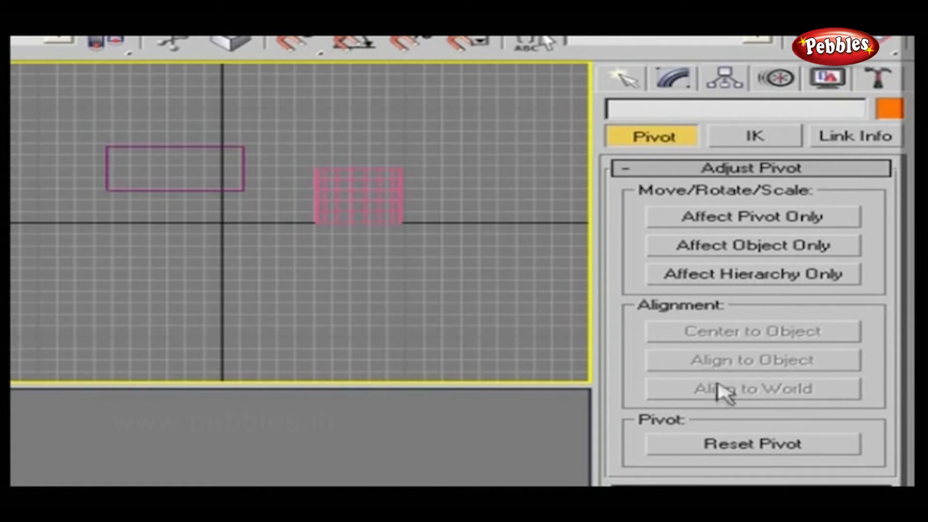
mouse_move(719, 406)
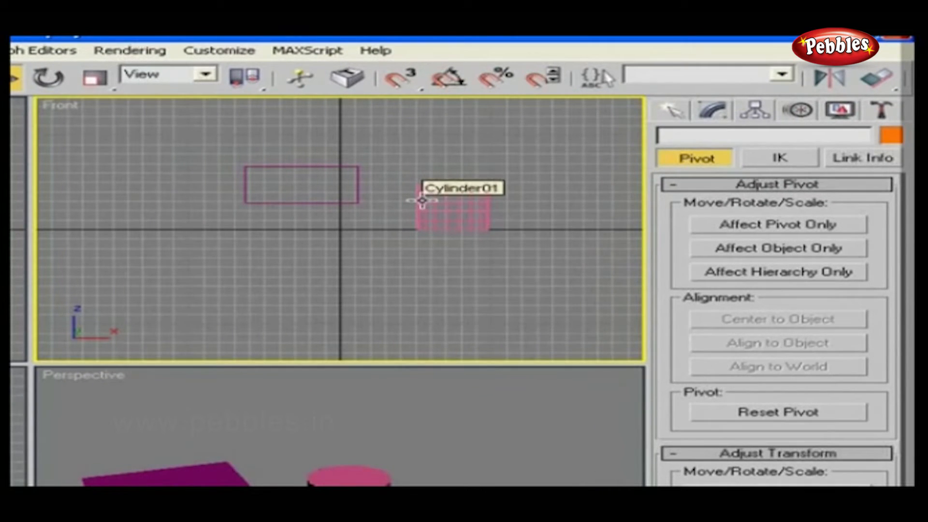
Select Cylinder01, raise its pivot using Affect Pivot Only, then switch to Affect Object Only.
click(301, 184)
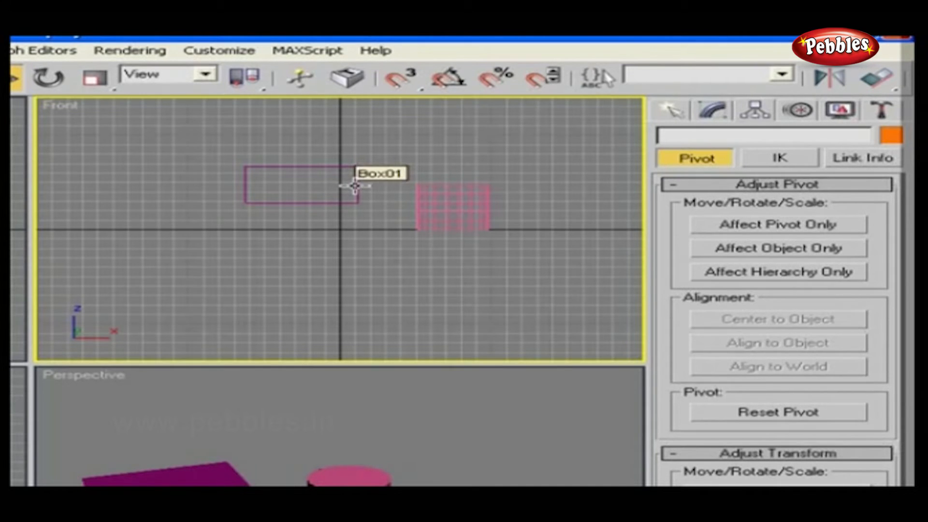
mouse_move(450, 196)
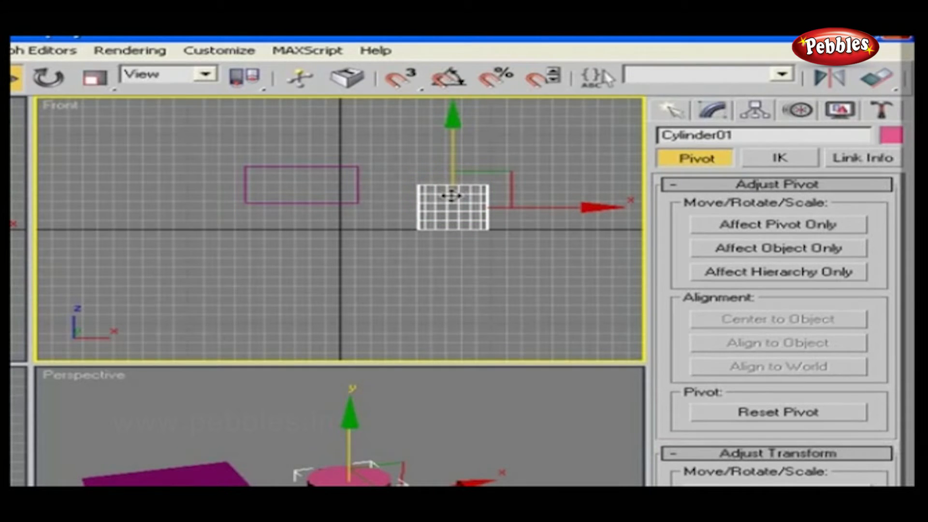
click(777, 224)
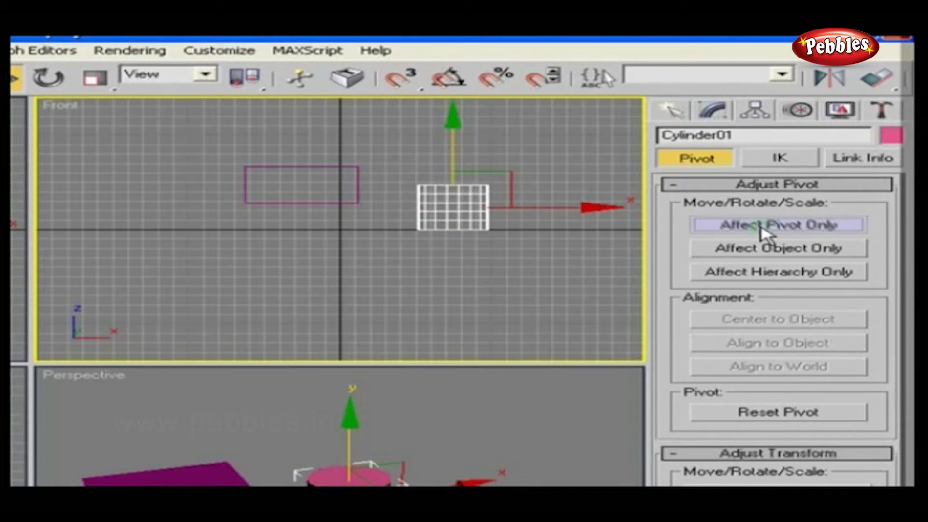
click(777, 224)
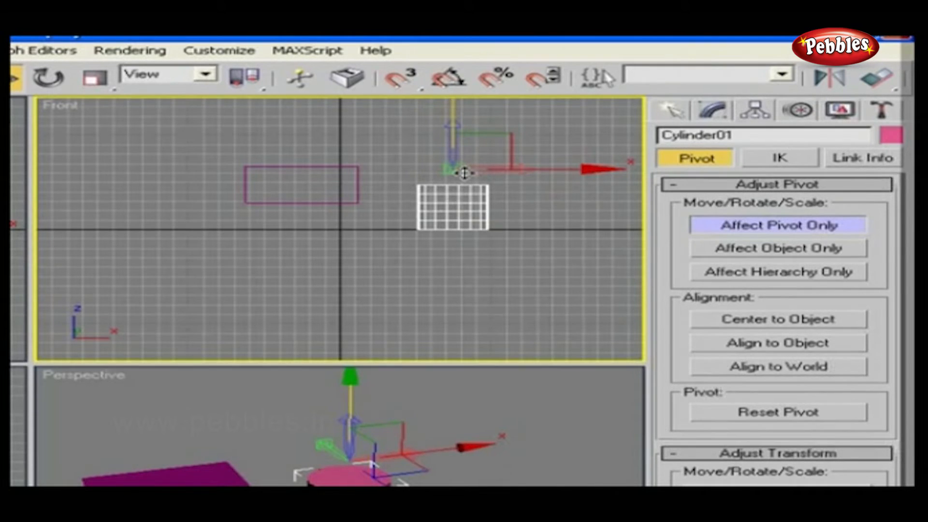
click(777, 247)
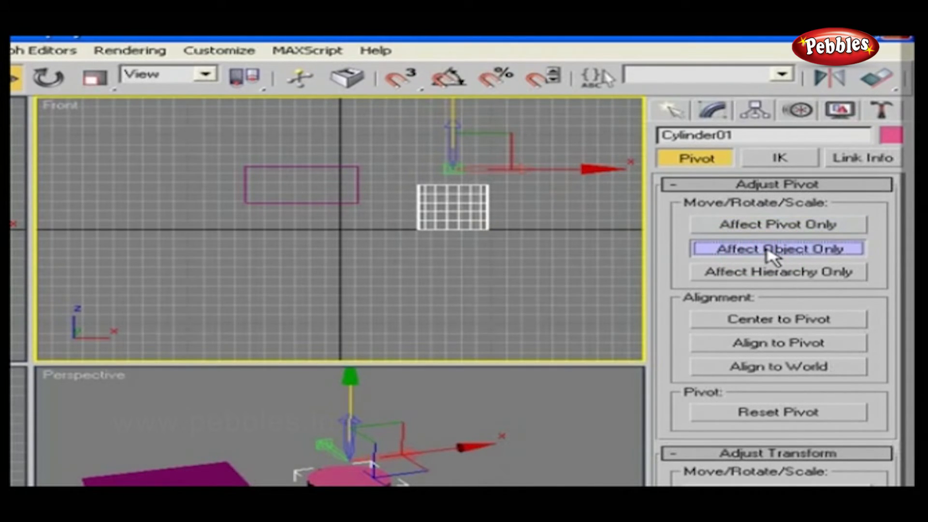
Nudge the cylinder apart from its pivot, then switch to Affect Hierarchy Only.
click(778, 248)
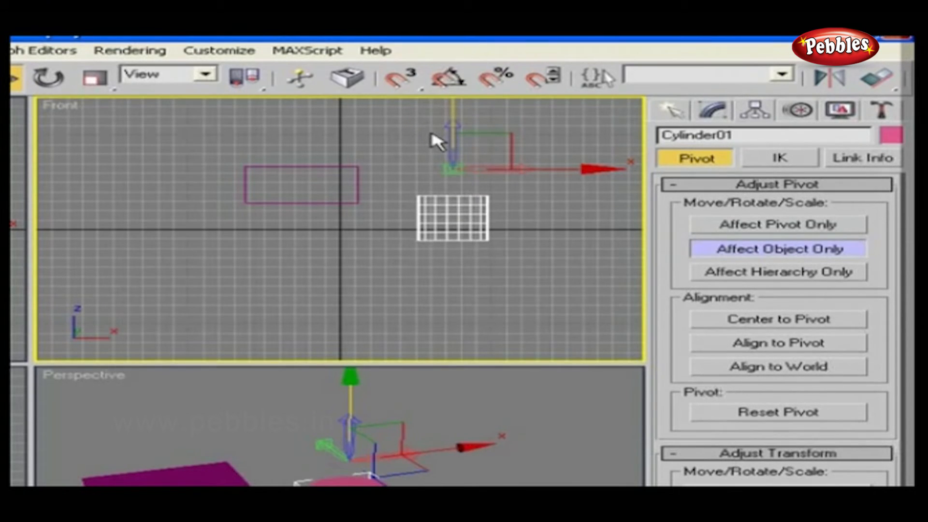
mouse_move(749, 278)
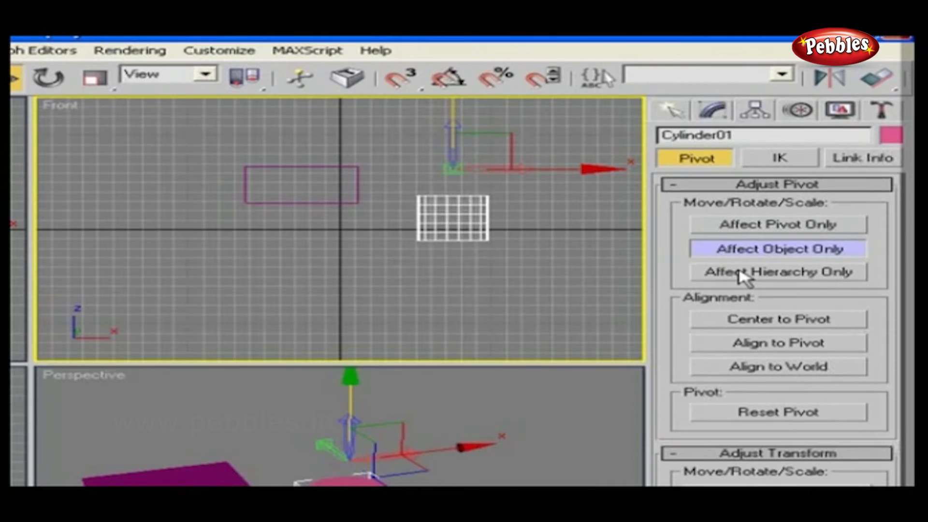
mouse_move(752, 283)
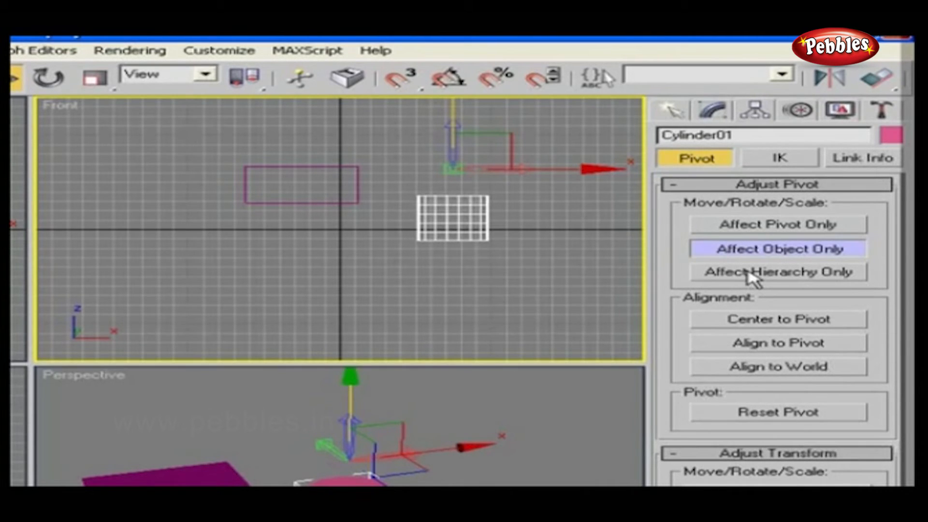
click(777, 272)
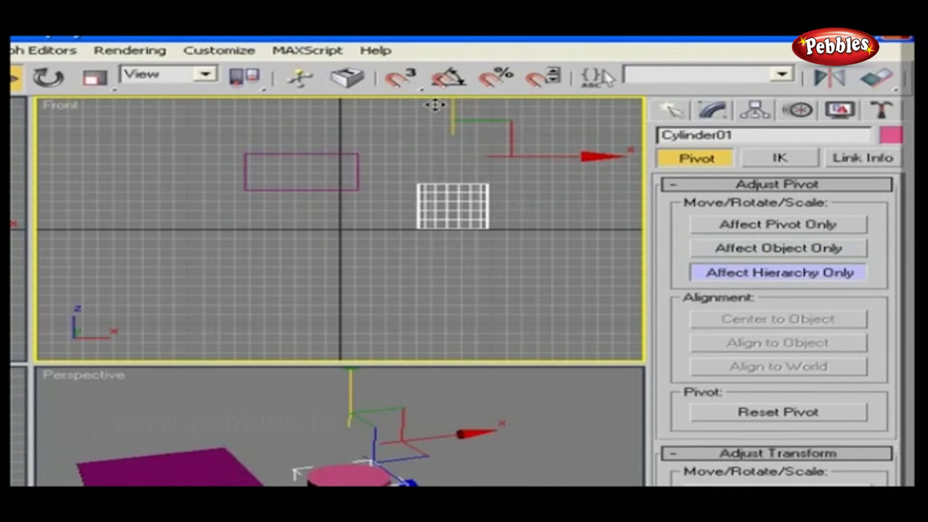
mouse_move(441, 116)
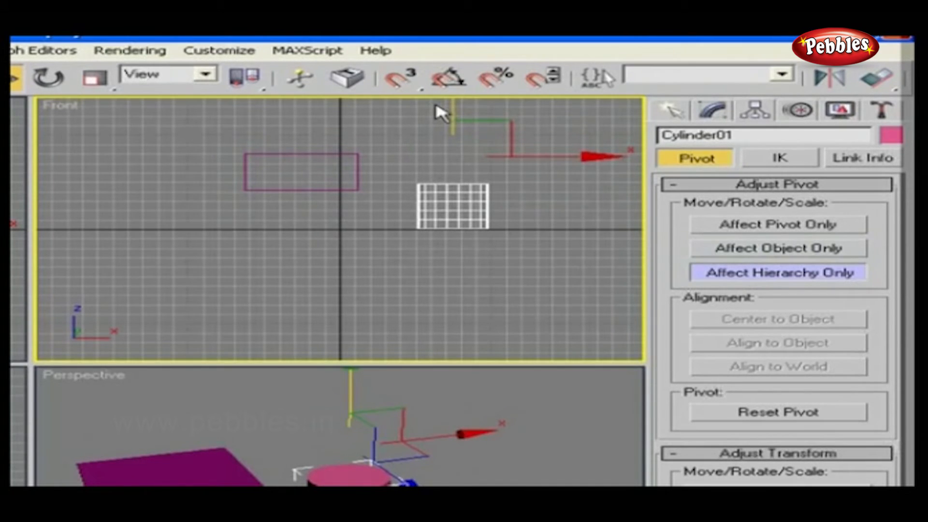
mouse_move(733, 333)
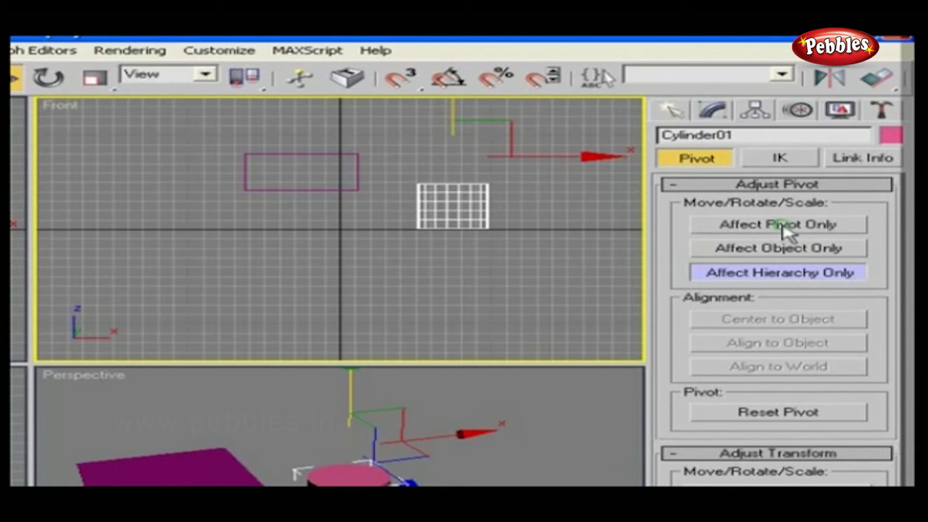
With Affect Pivot Only, center the pivot to the object and align it to world.
click(777, 224)
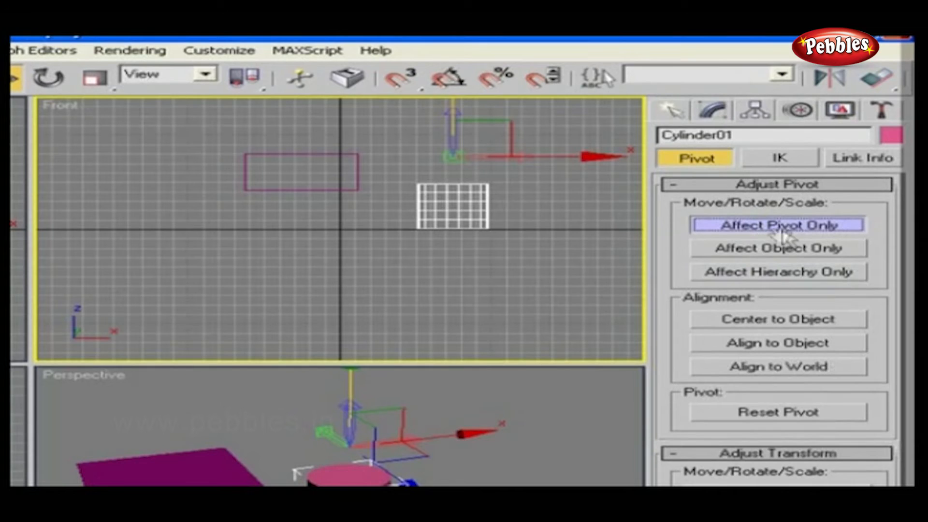
mouse_move(734, 331)
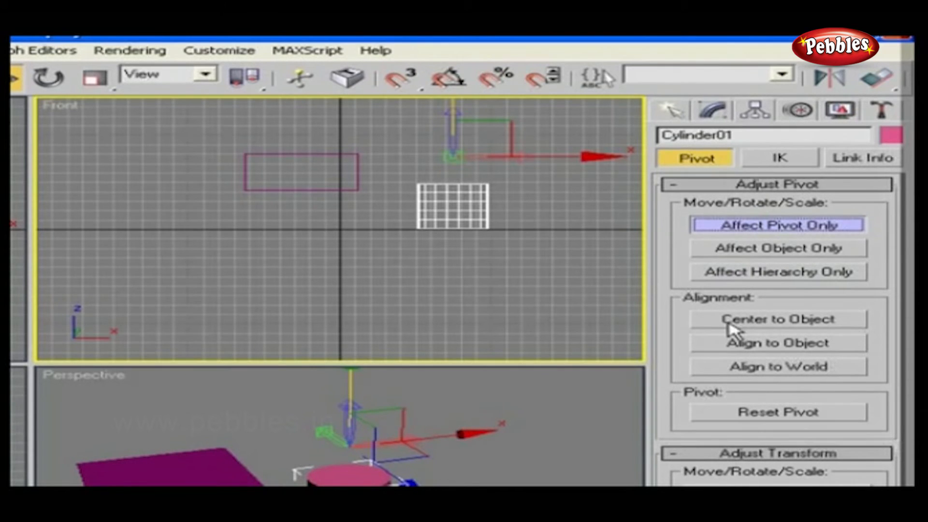
click(777, 319)
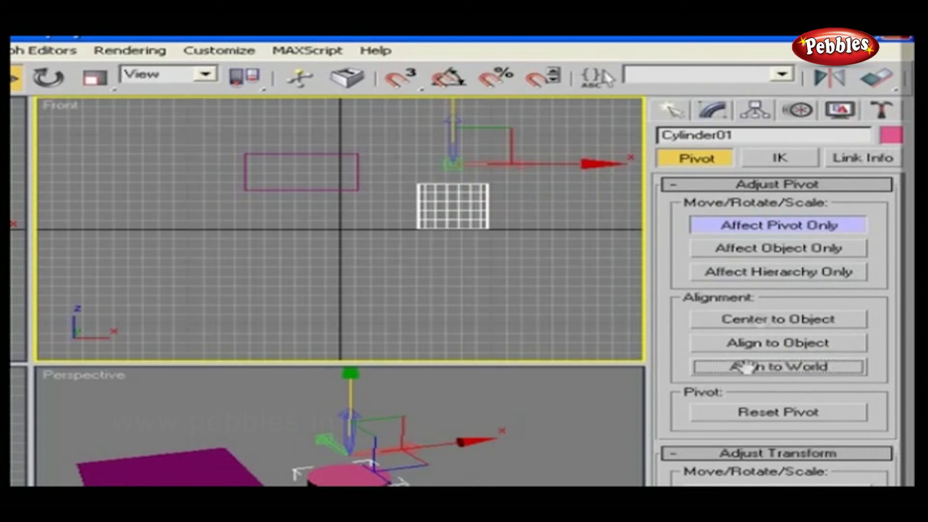
click(775, 248)
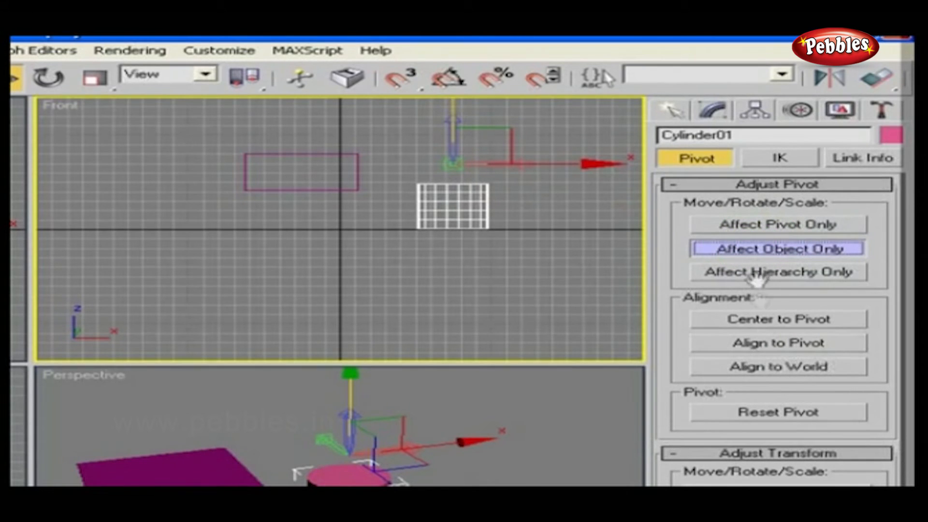
With Affect Object Only, center the cylinder to its pivot and align it to world.
click(777, 319)
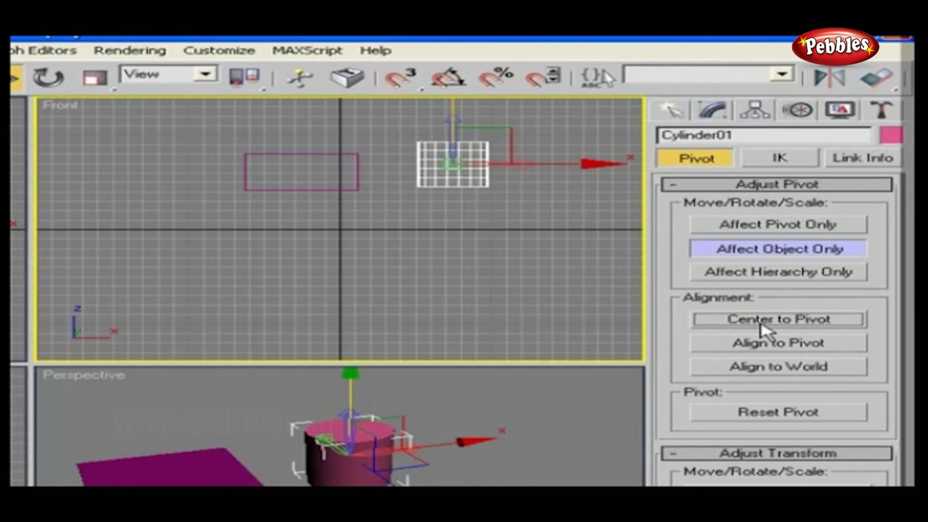
click(778, 367)
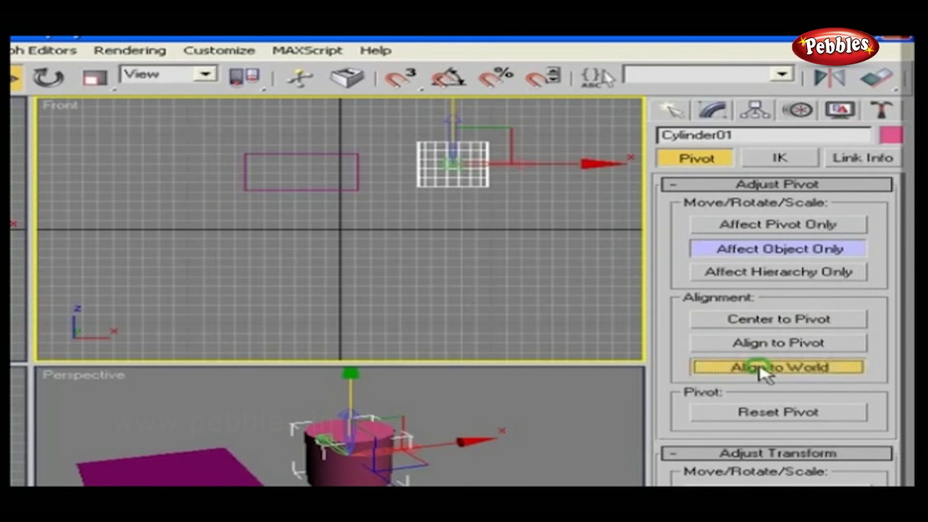
click(777, 367)
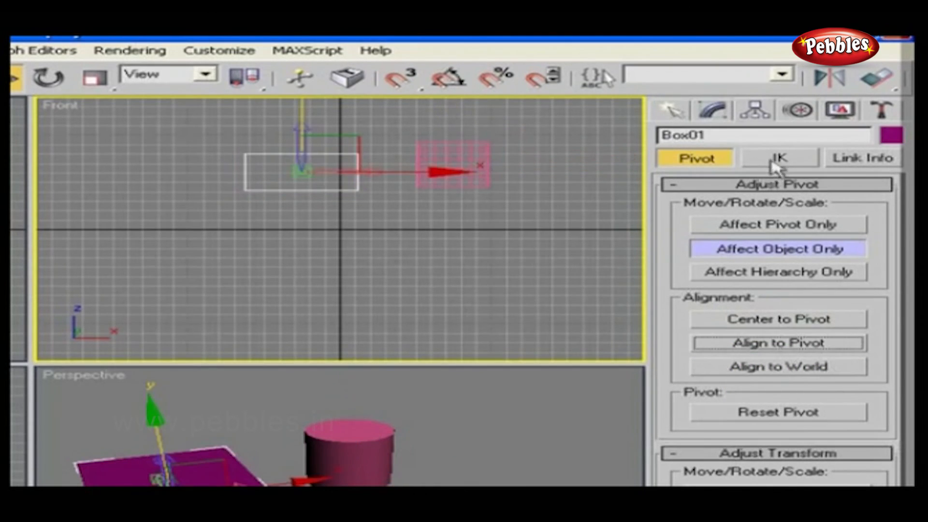
Show the IK parameters for the selected Box01.
click(778, 158)
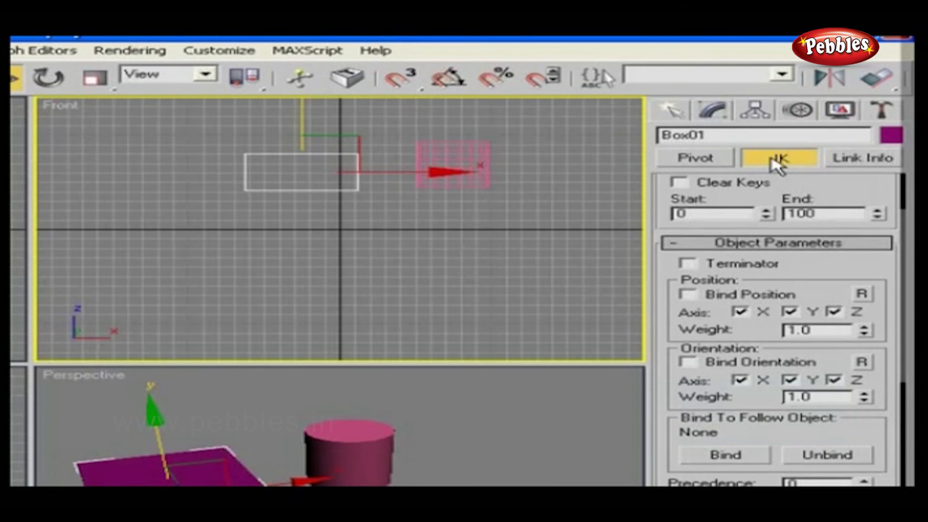
mouse_move(835, 161)
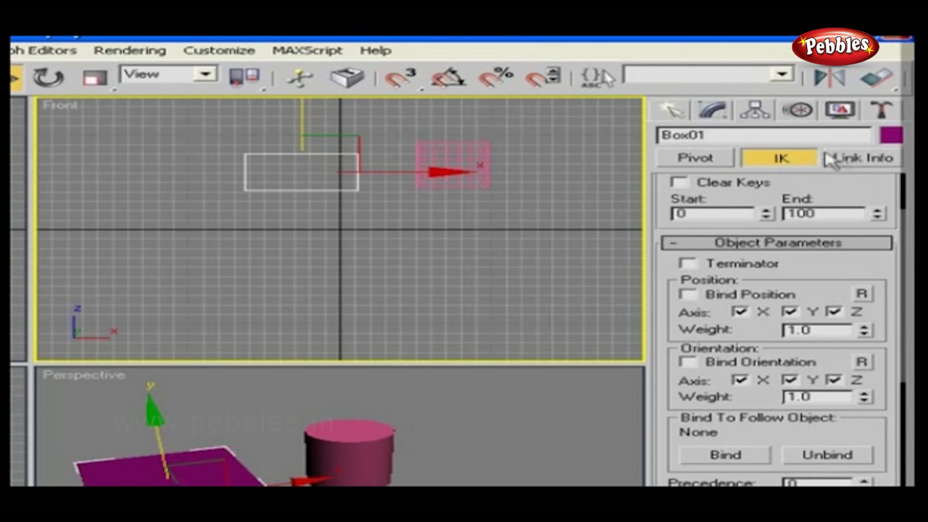
Show Box01's Link Info Locks and Inherit rollouts.
click(861, 157)
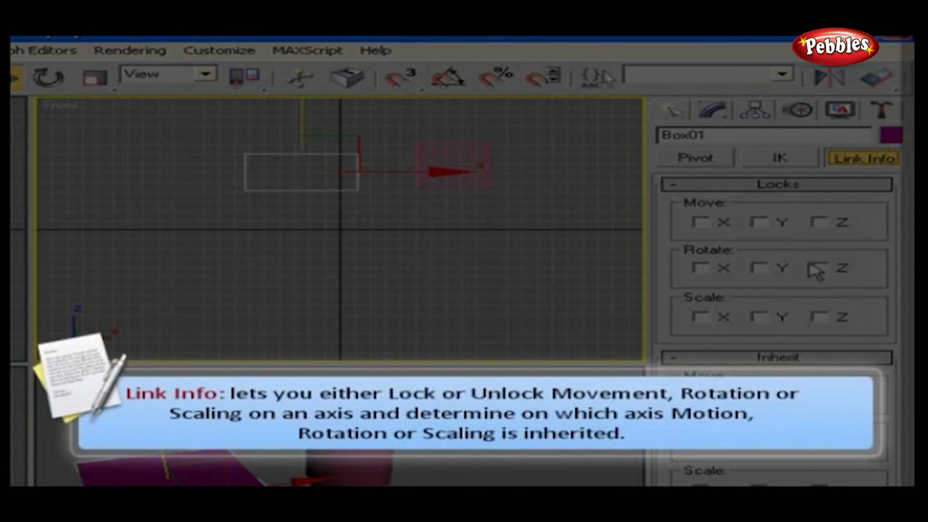
mouse_move(802, 324)
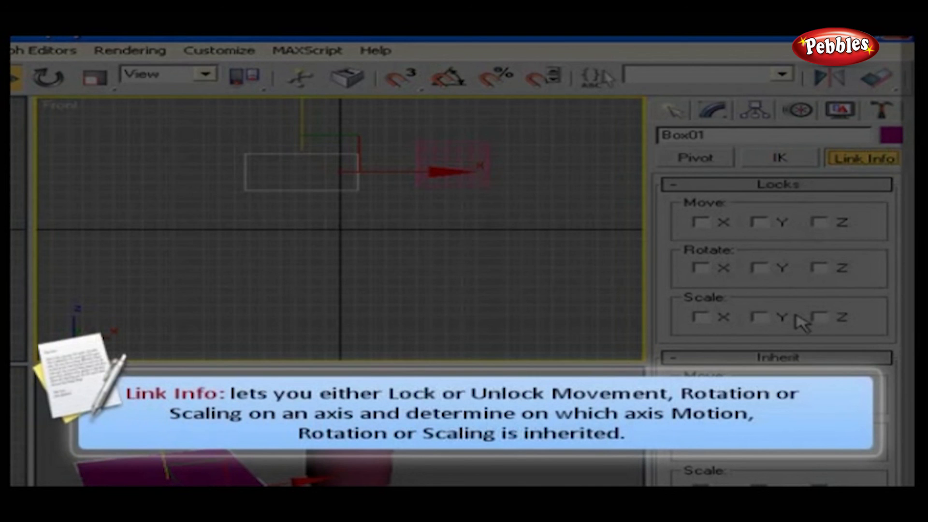